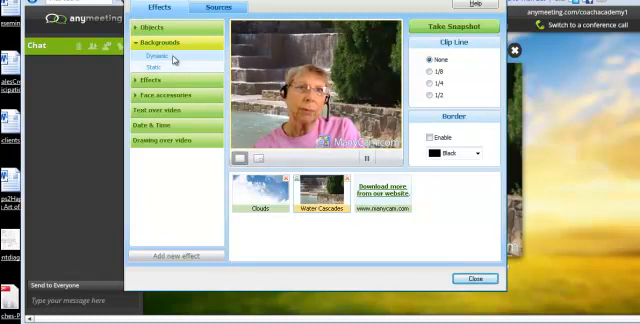
# Apply the Clouds thumbnail so a bright cloudy sky replaces the garden-pool background
pyautogui.click(262, 196)
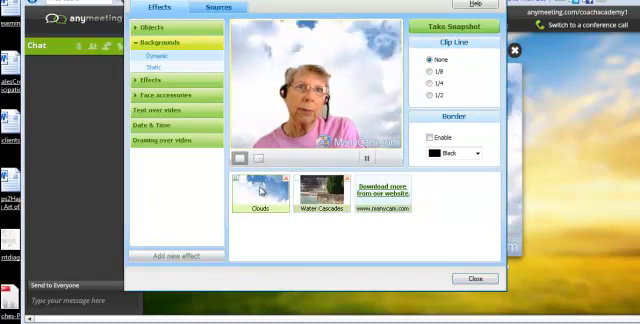
pyautogui.click(260, 192)
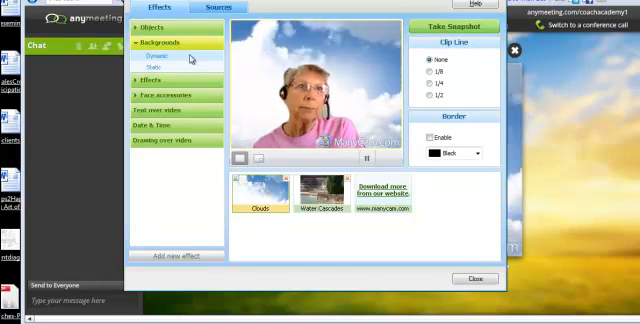
# Switch the background to the stone waterfall scene and close Effects to return to the meeting
pyautogui.click(322, 192)
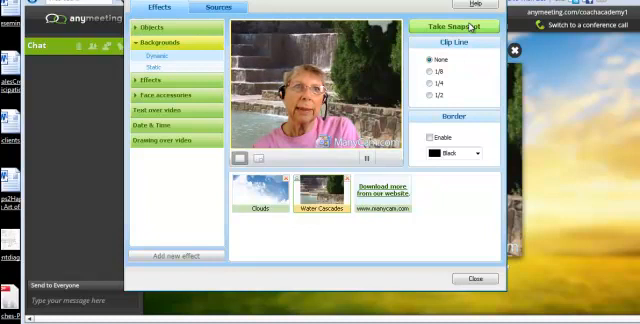
pyautogui.click(460, 26)
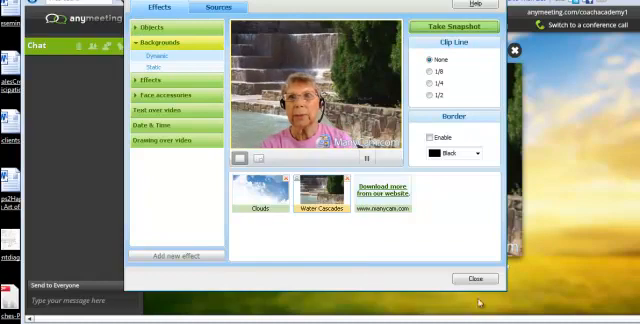
pyautogui.click(474, 278)
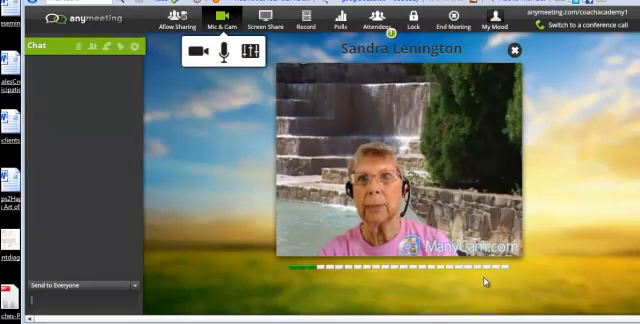